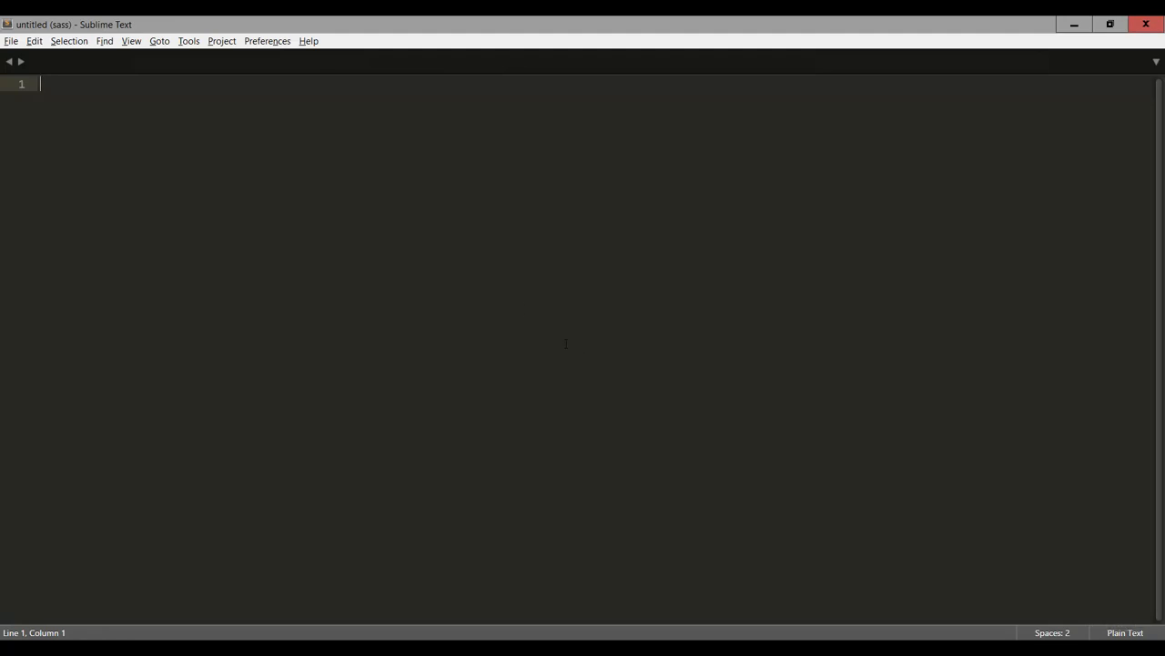
Open the sass project folder and expand its scss folder to reveal main.scss
left_click(10, 41)
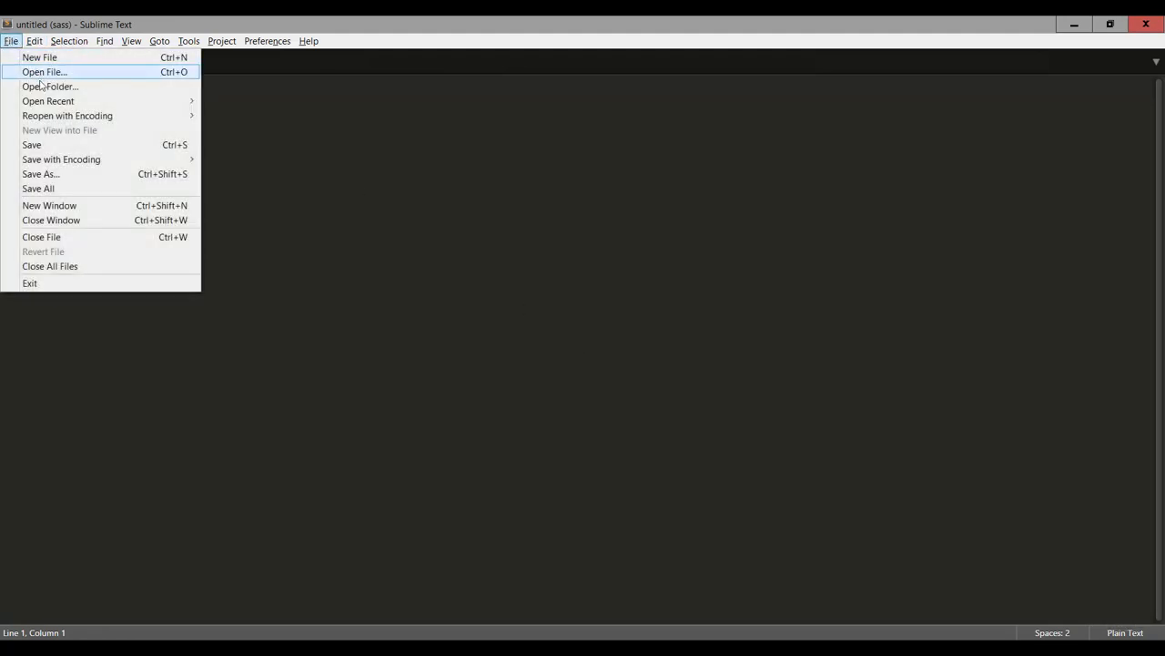
mouse_move(50, 86)
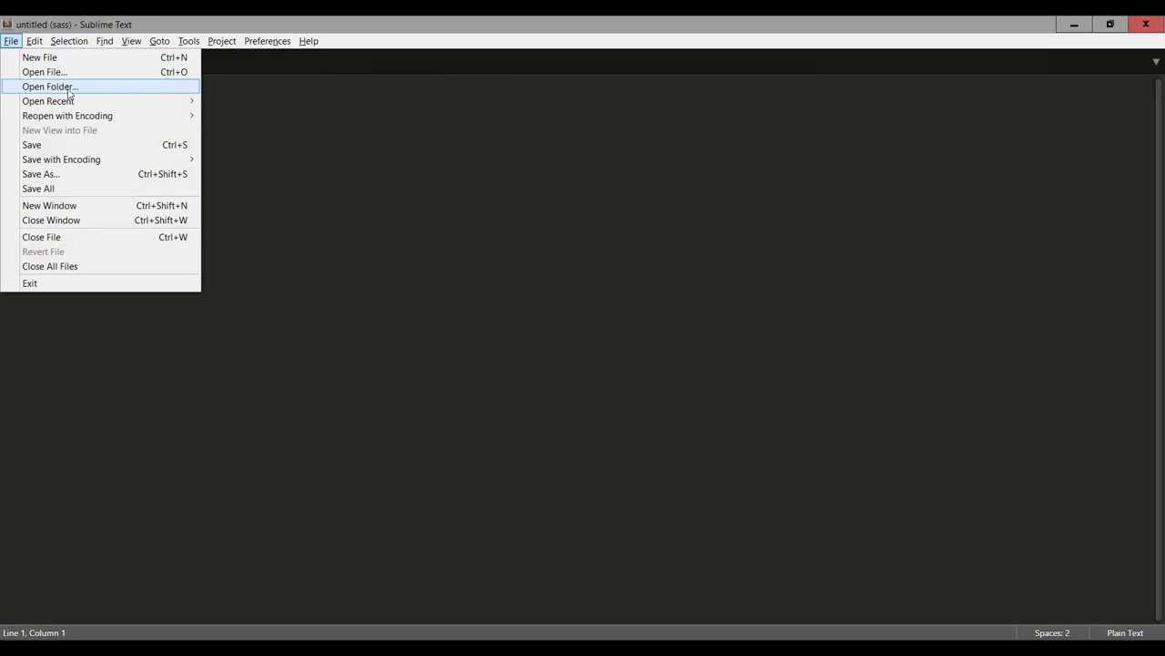
mouse_move(59, 91)
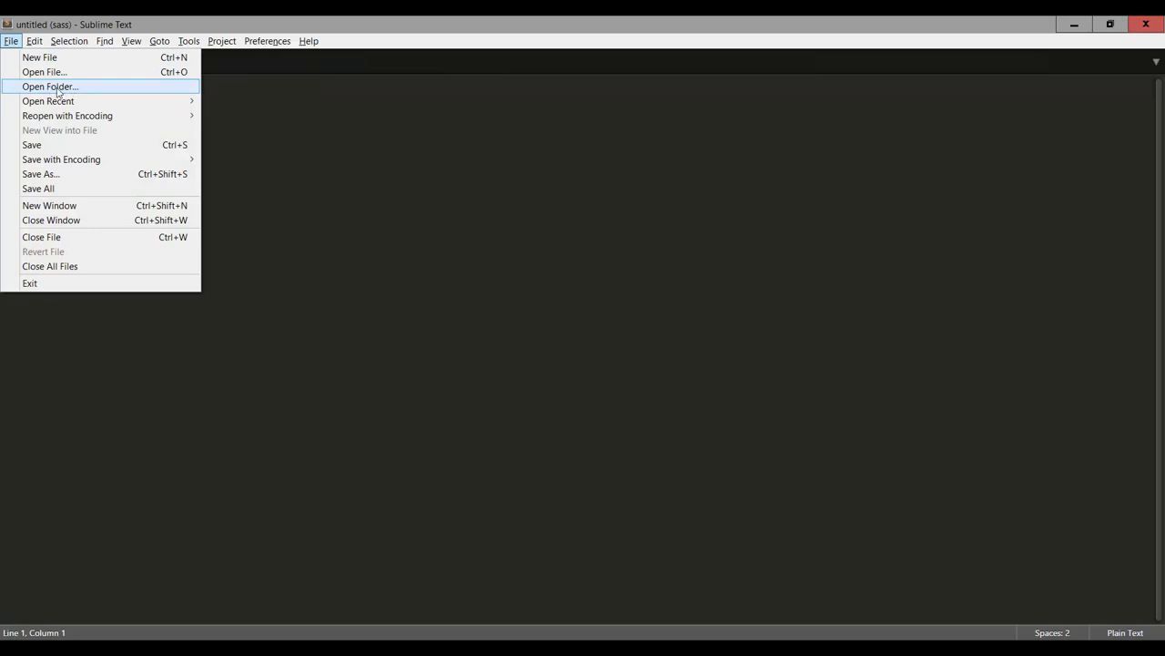
mouse_move(80, 88)
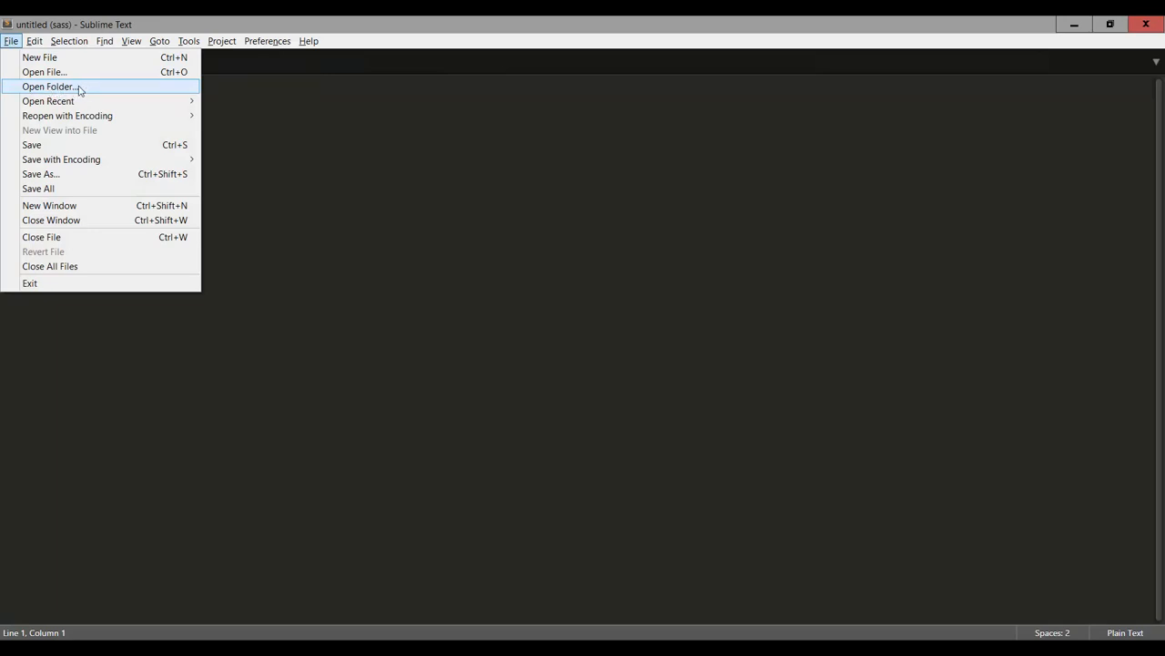
mouse_move(258, 112)
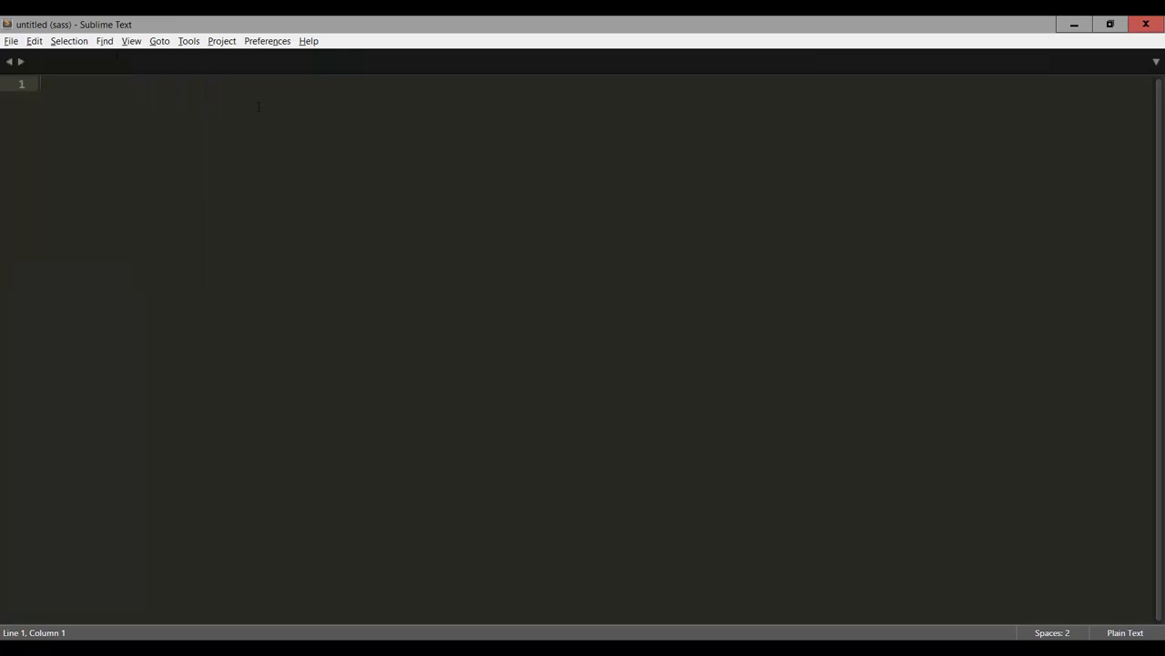
key("ctrl+k ctrl+b")
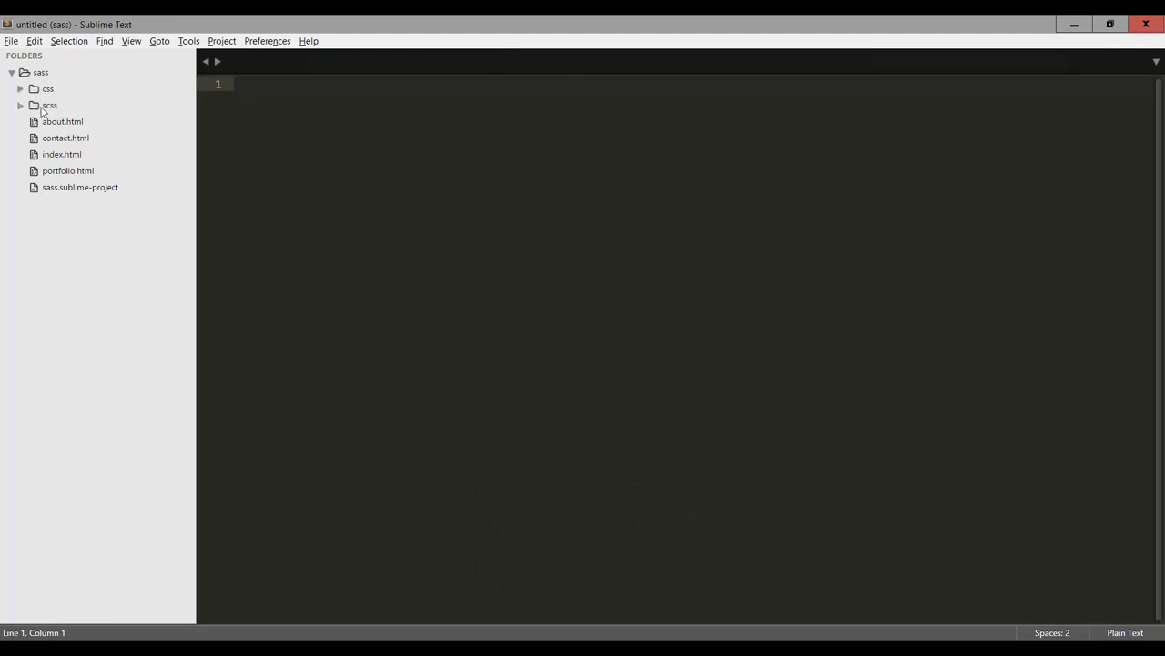
left_click(237, 84)
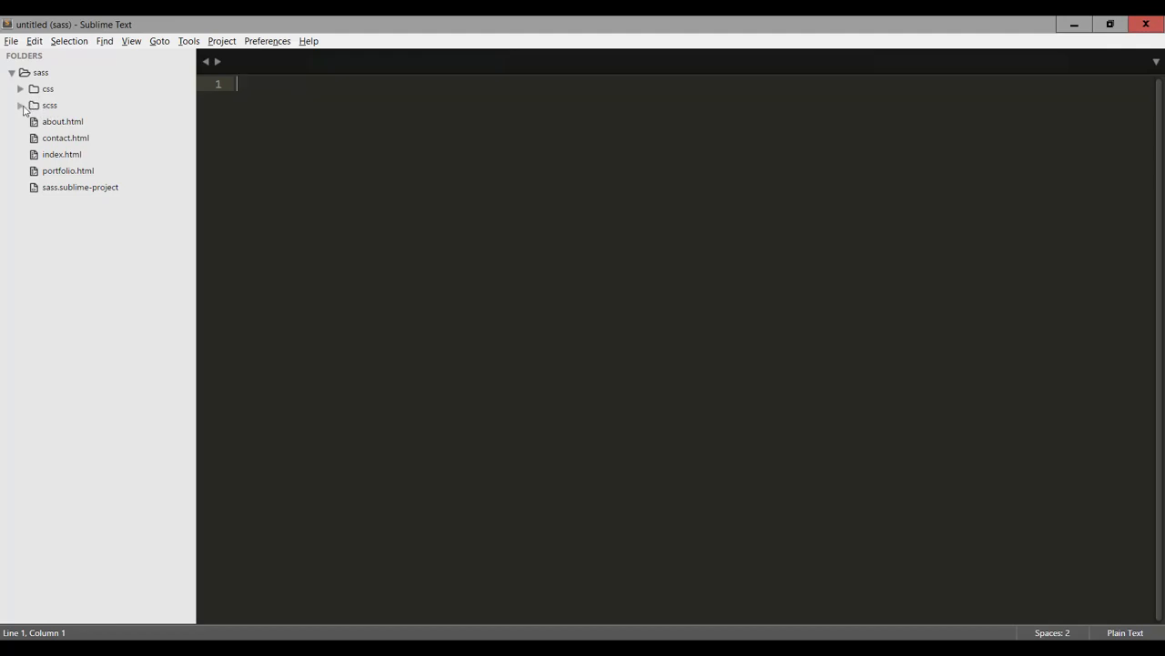
left_click(20, 105)
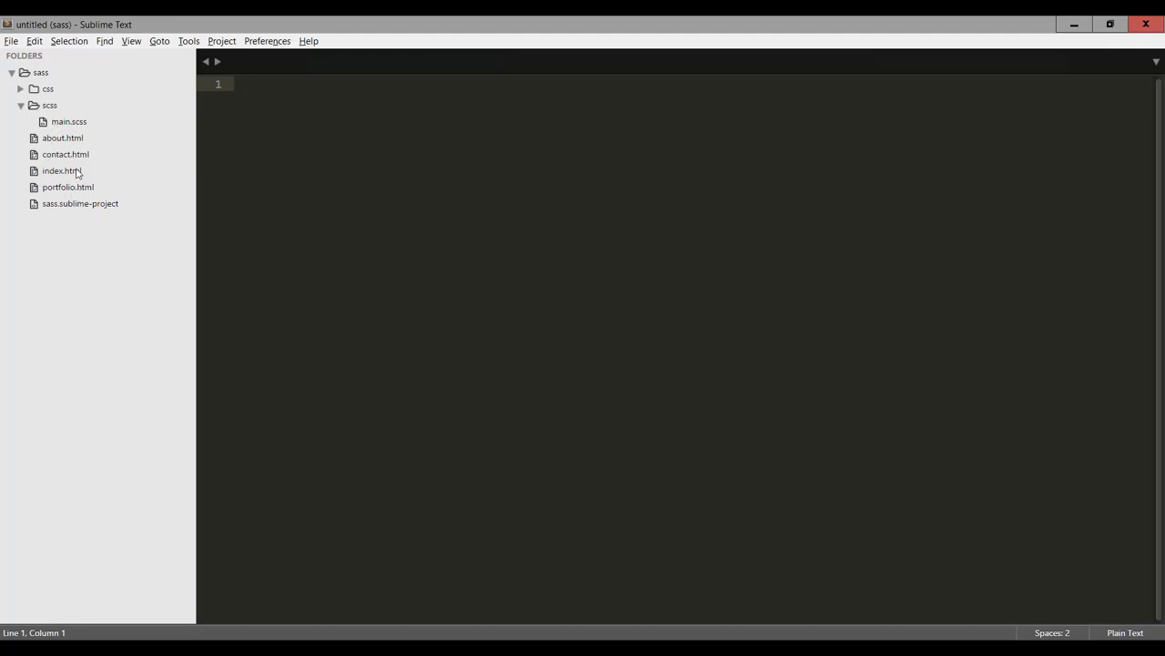
mouse_move(51, 137)
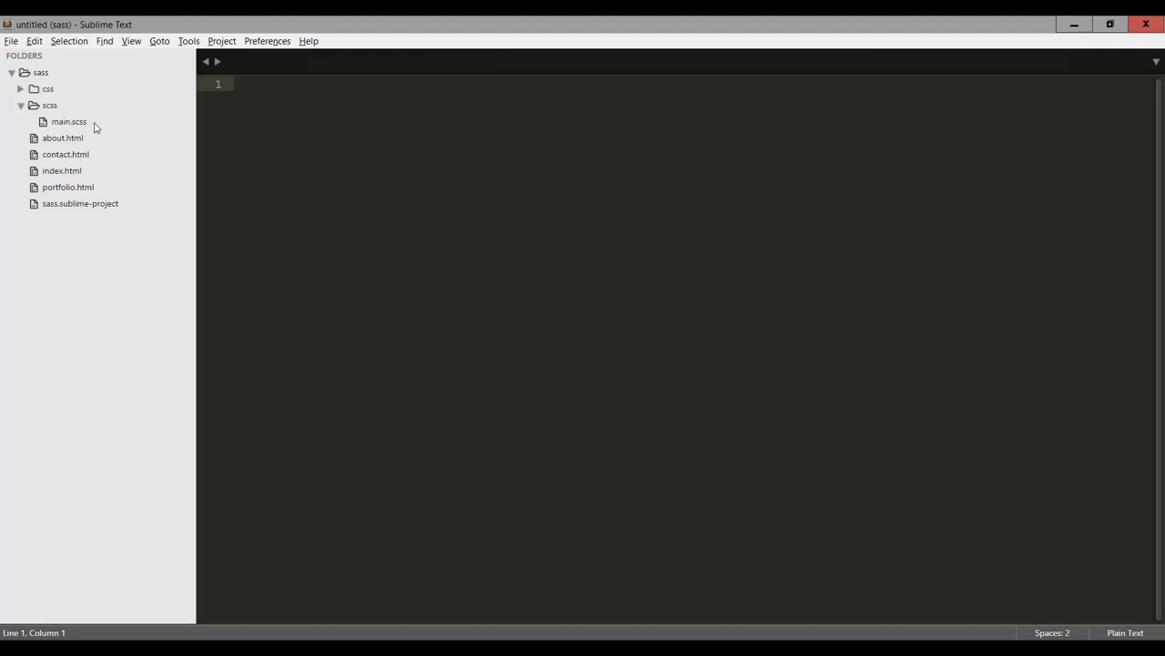
mouse_move(58, 125)
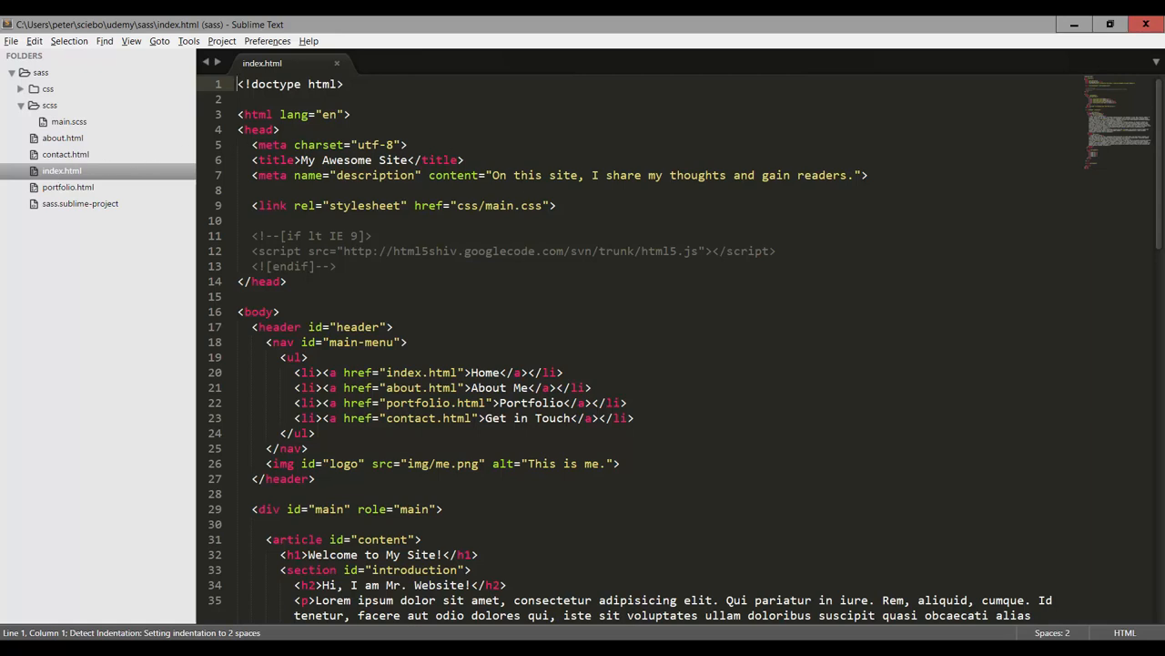
mouse_move(471, 144)
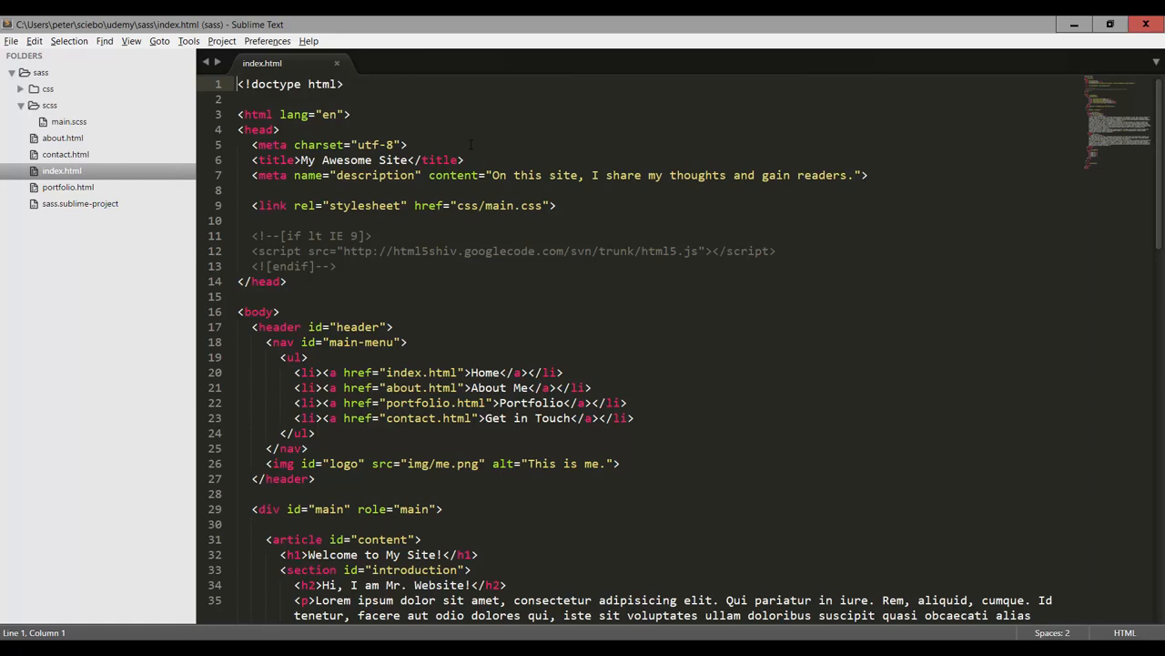
Open main.scss from the sidebar as a permanent tab beside index.html
left_click(68, 121)
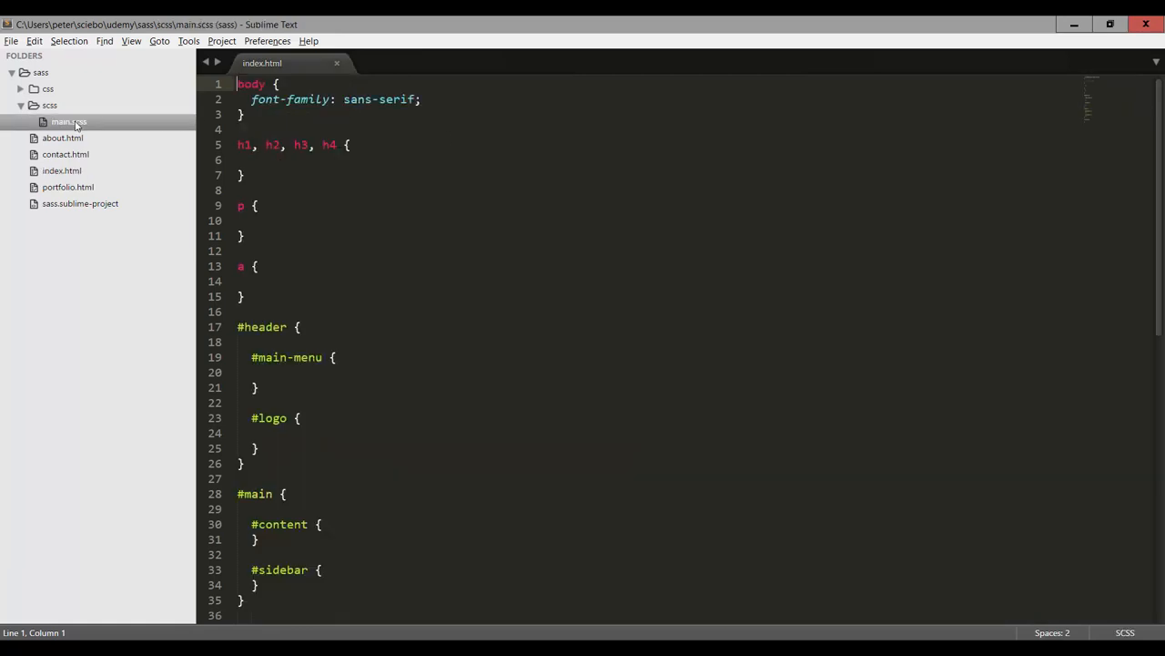
double_click(68, 121)
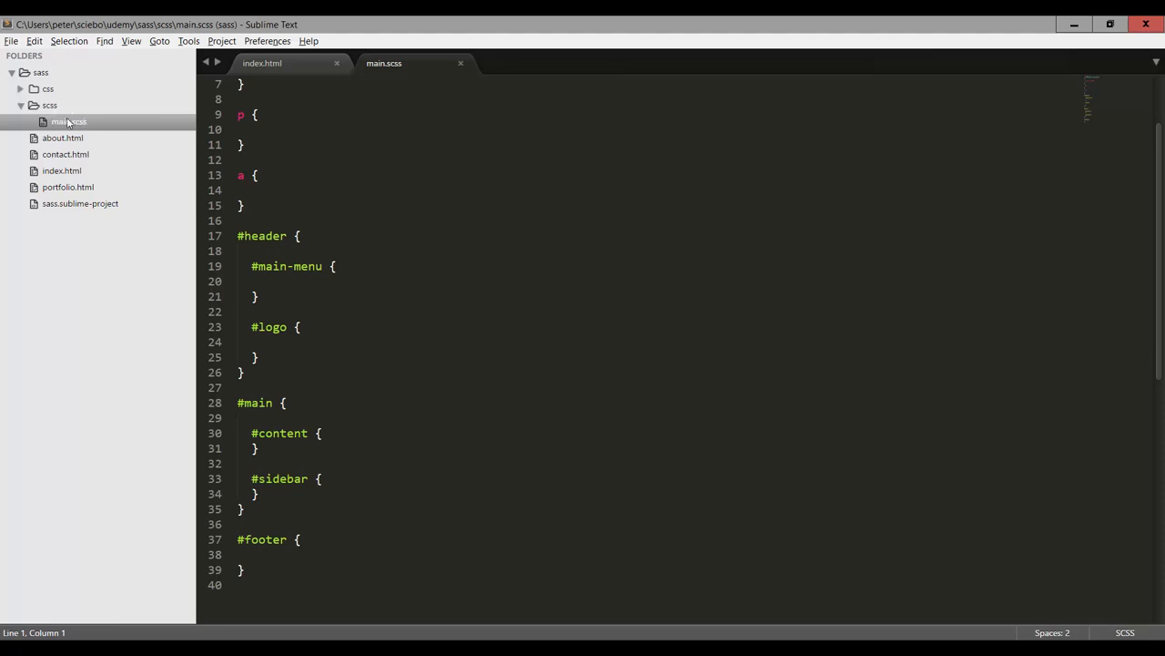
mouse_move(105, 97)
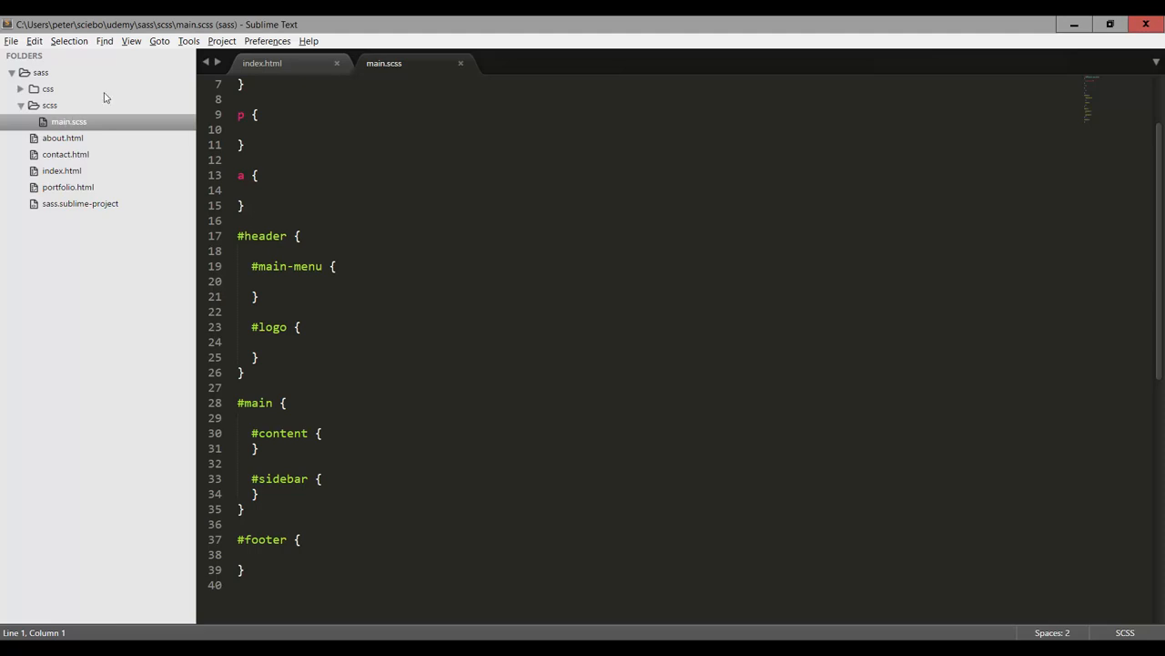
Create a new build system file with the default shell_cmd "make" template
left_click(189, 41)
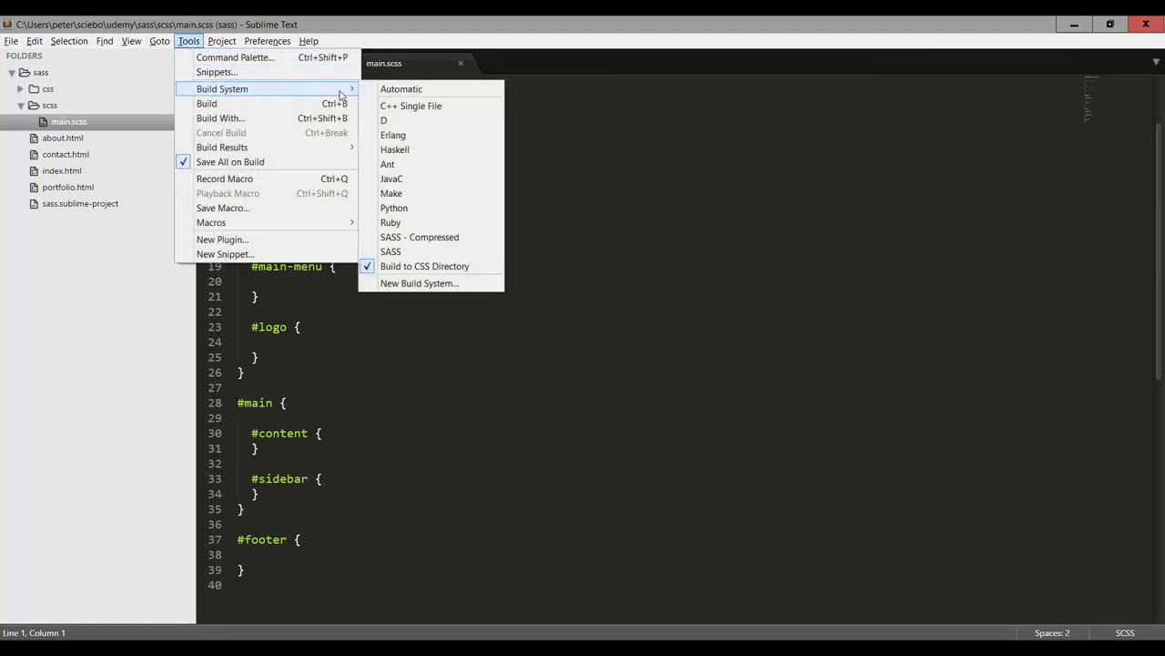
mouse_move(419, 283)
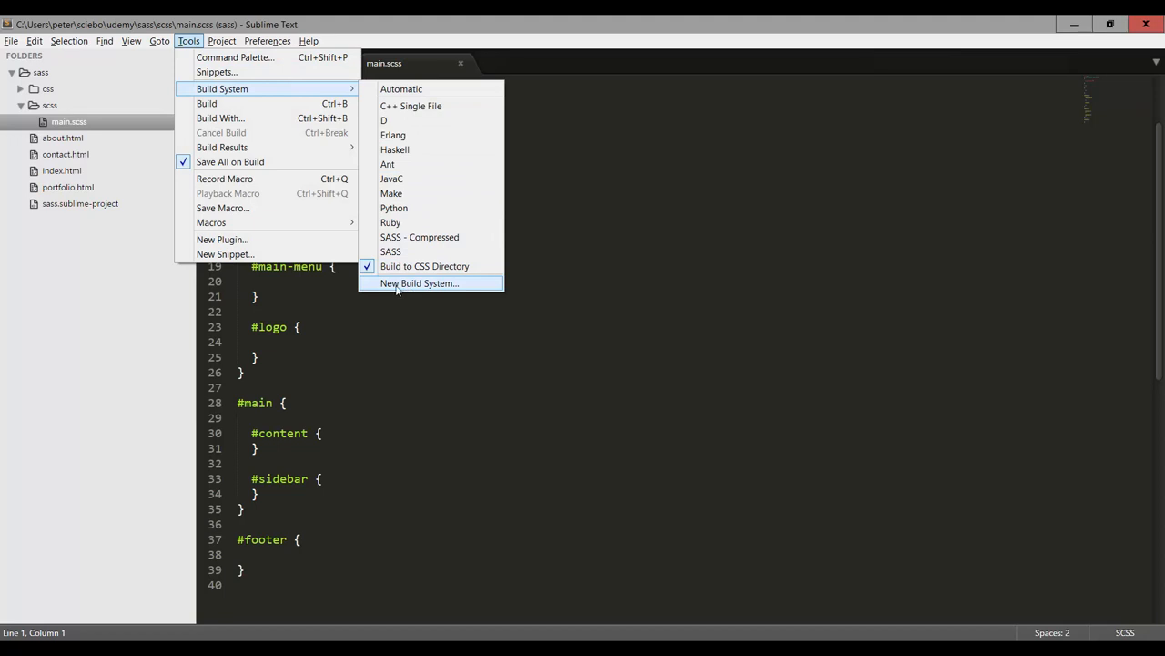
left_click(420, 282)
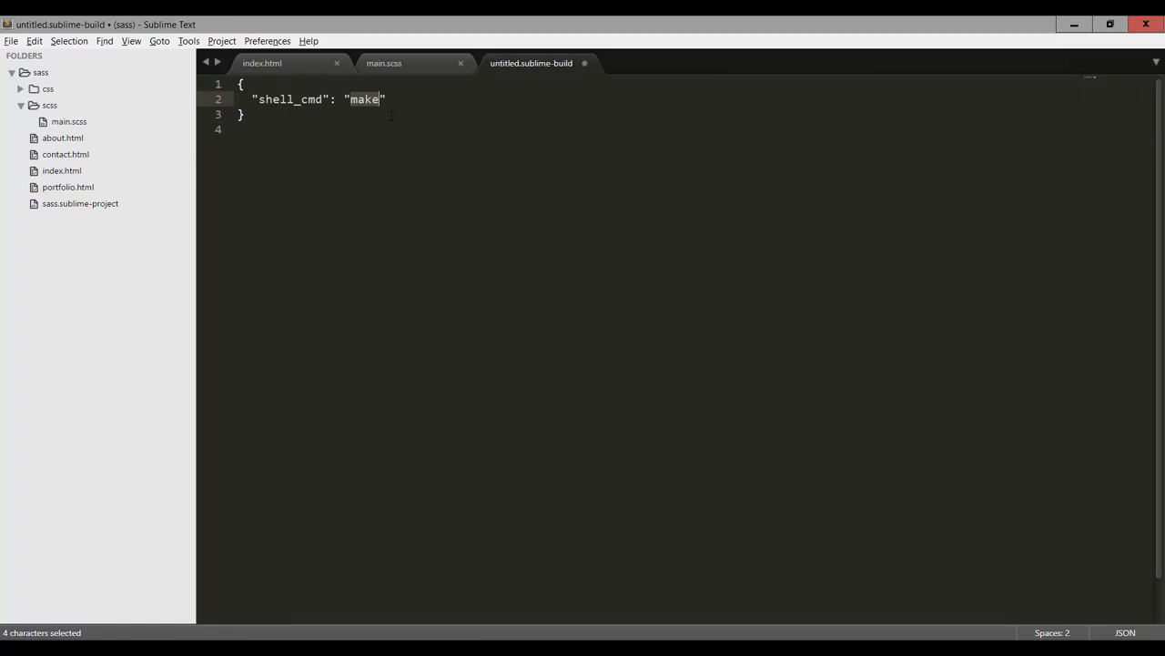
Open the existing Build to CSS Directory build file with its sass --update command
key("ctrl+o")
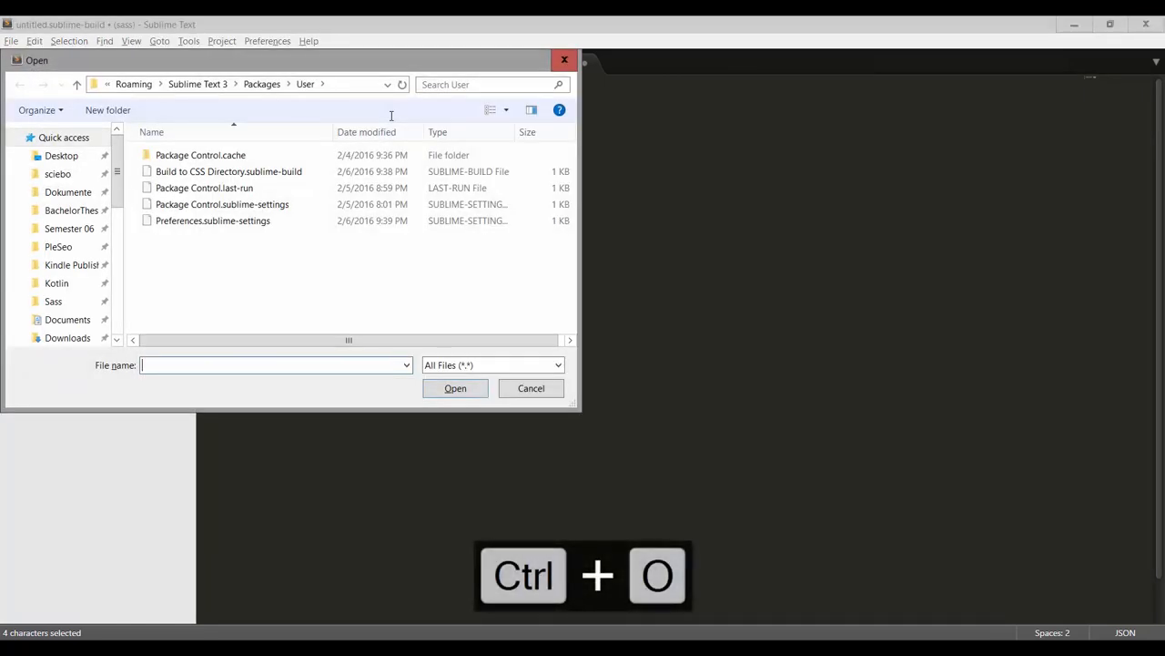
left_click(229, 171)
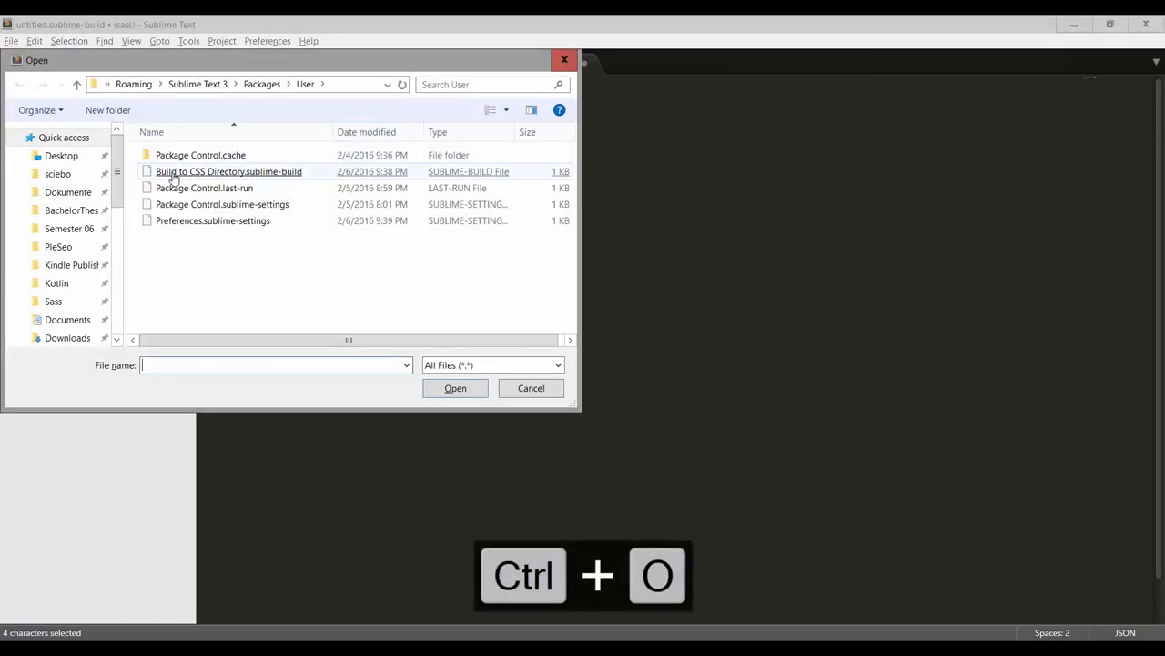
double_click(227, 171)
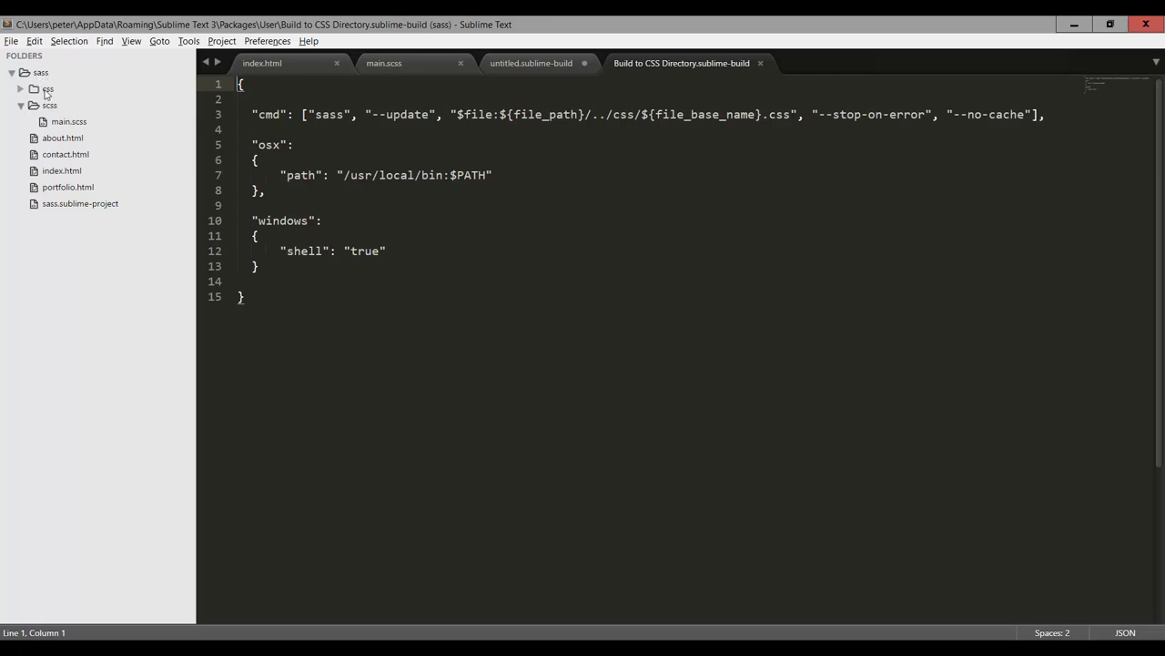
mouse_move(50, 93)
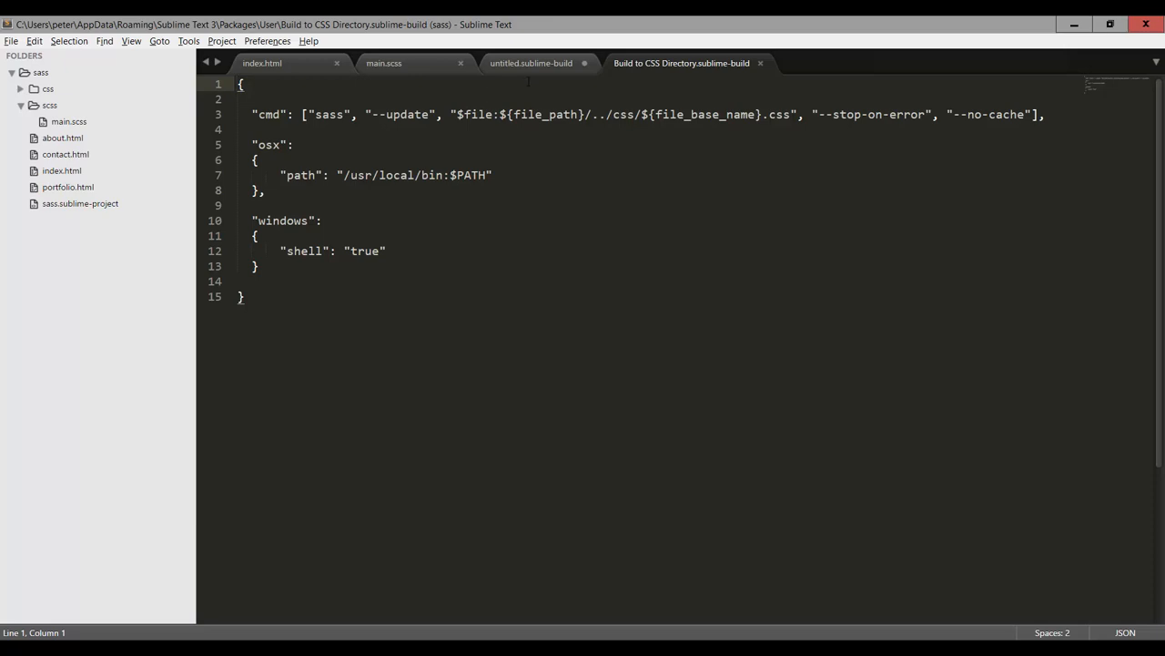
Close the untitled build file without saving and select Build to CSS Directory as the build system
left_click(530, 62)
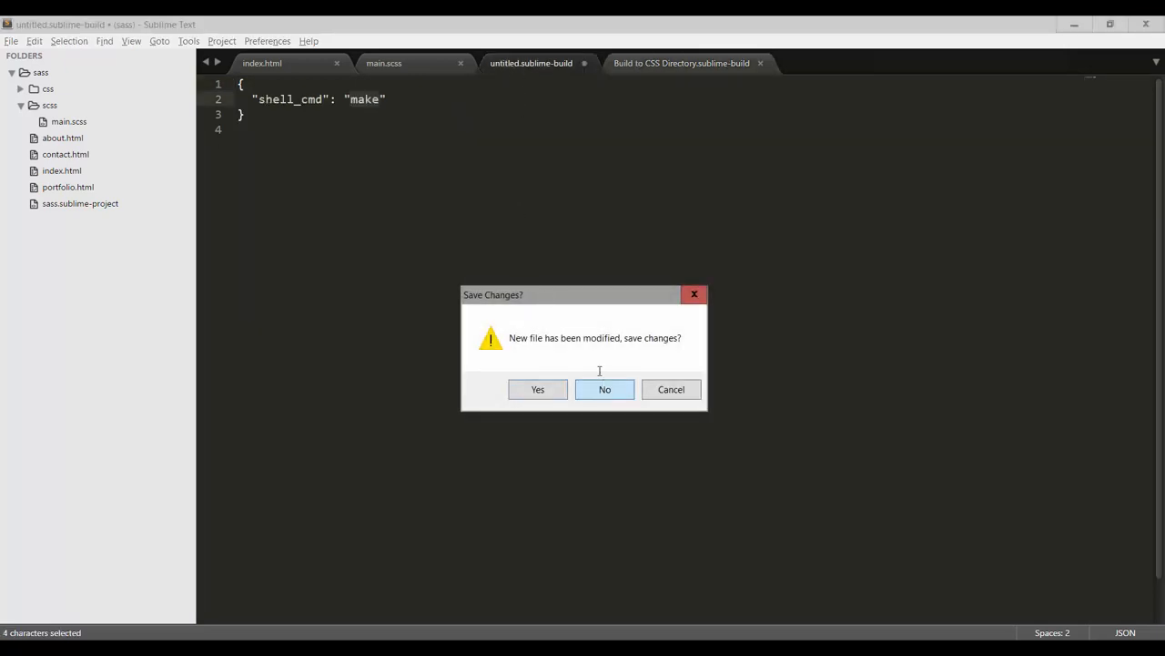
left_click(605, 389)
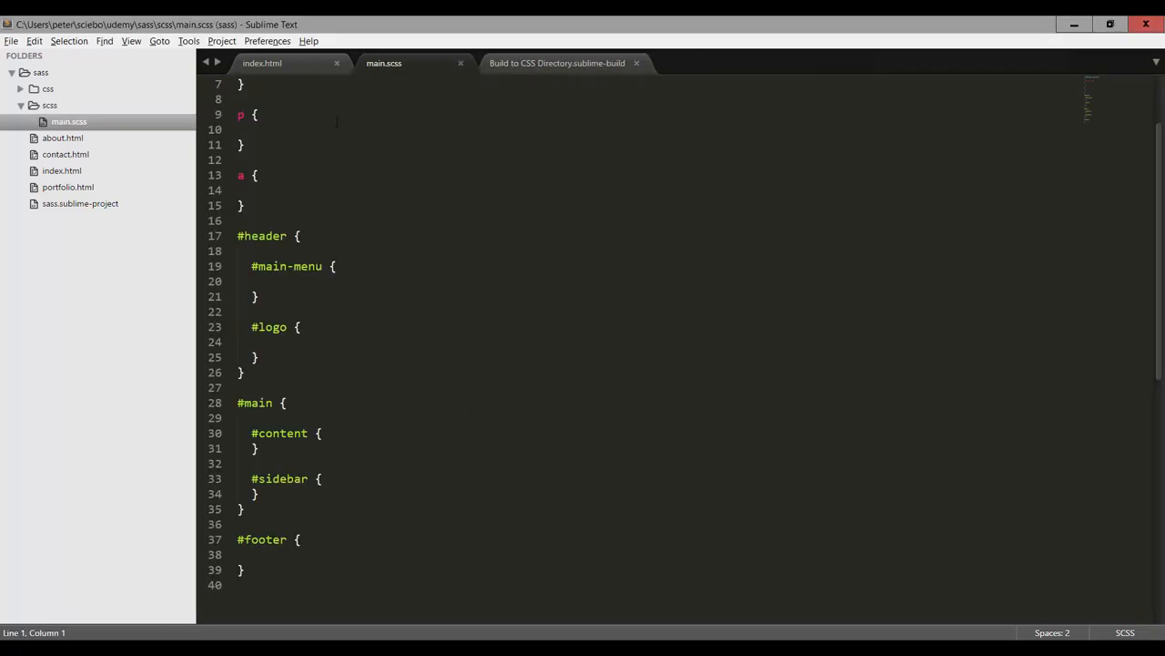
left_click(189, 41)
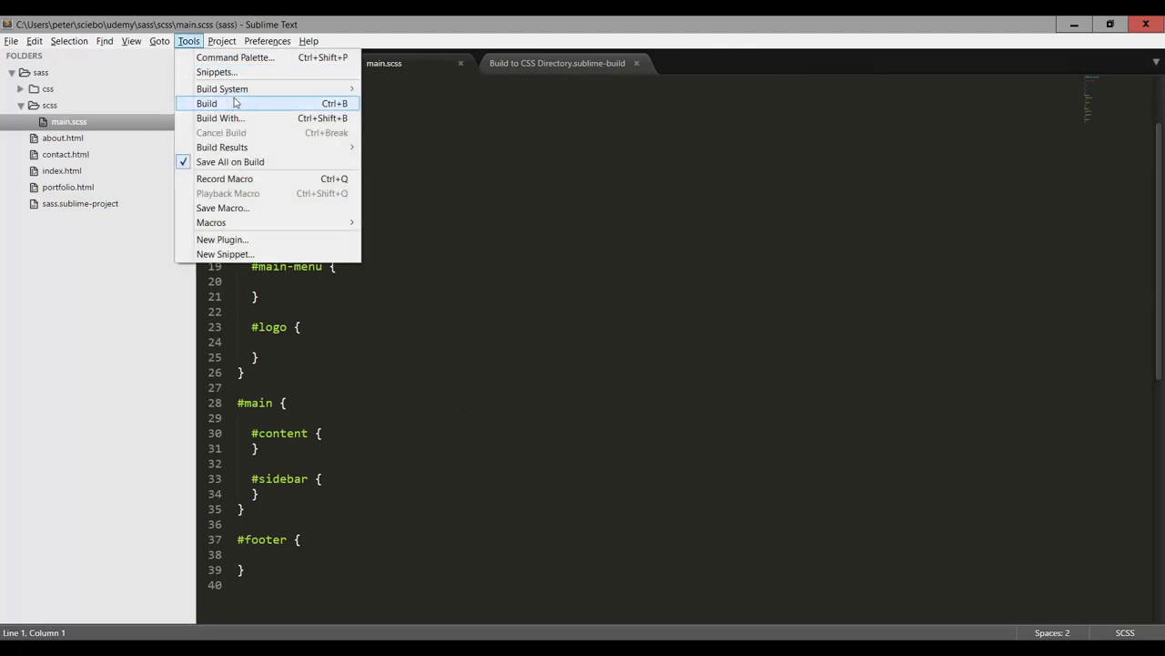
left_click(222, 88)
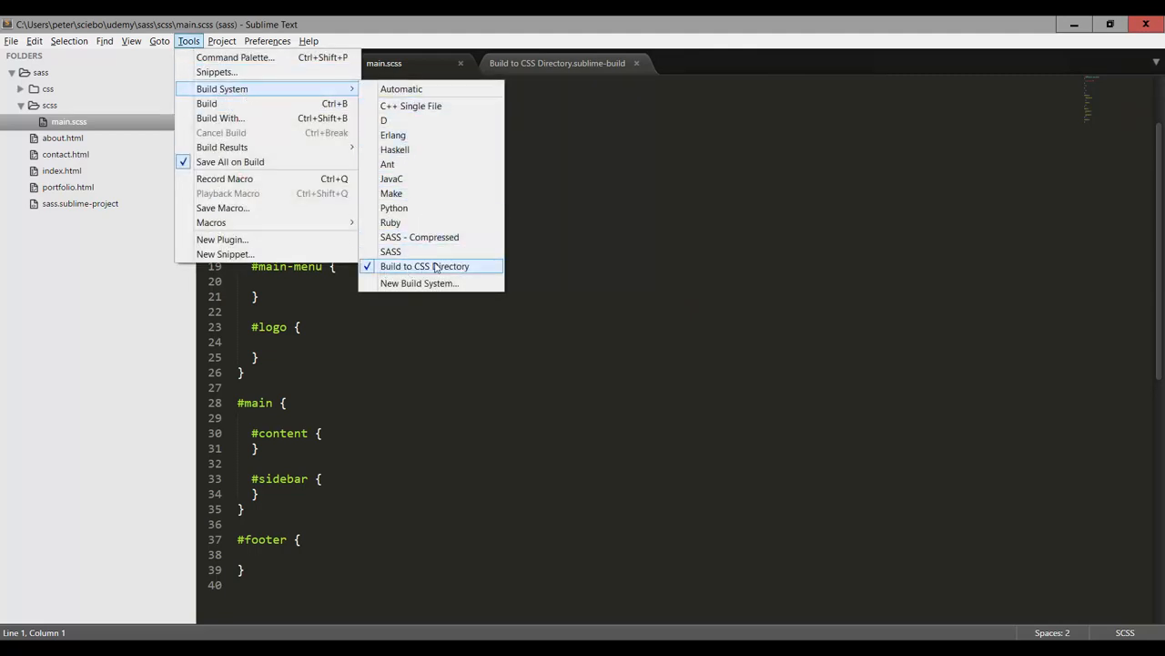
left_click(424, 266)
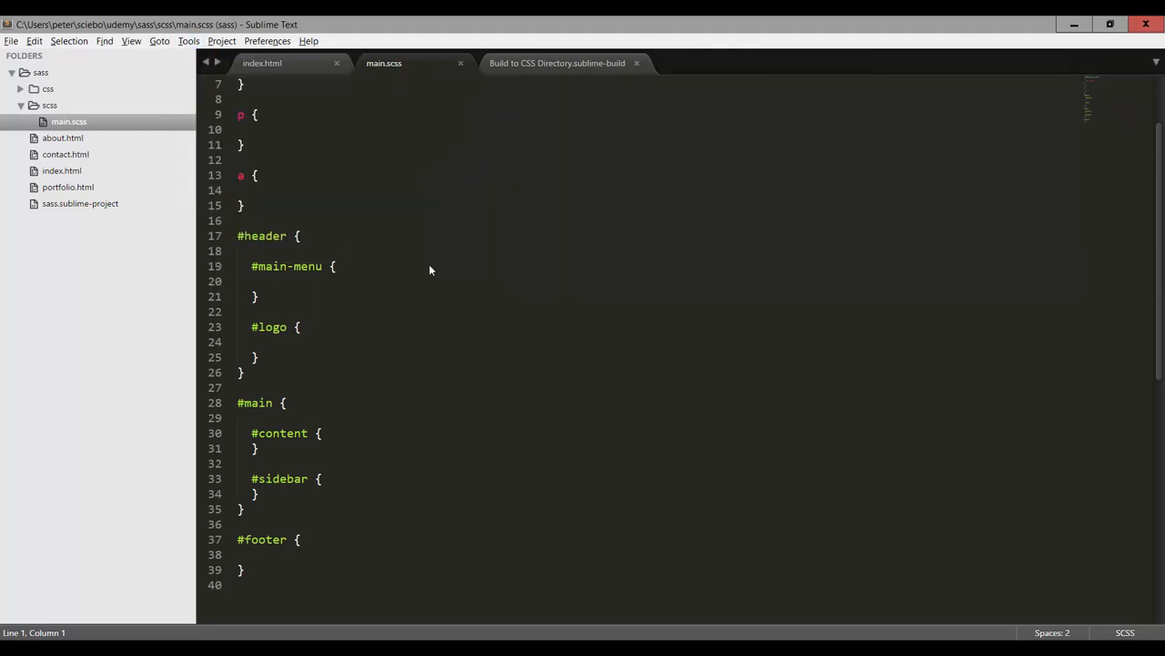
left_click(336, 266)
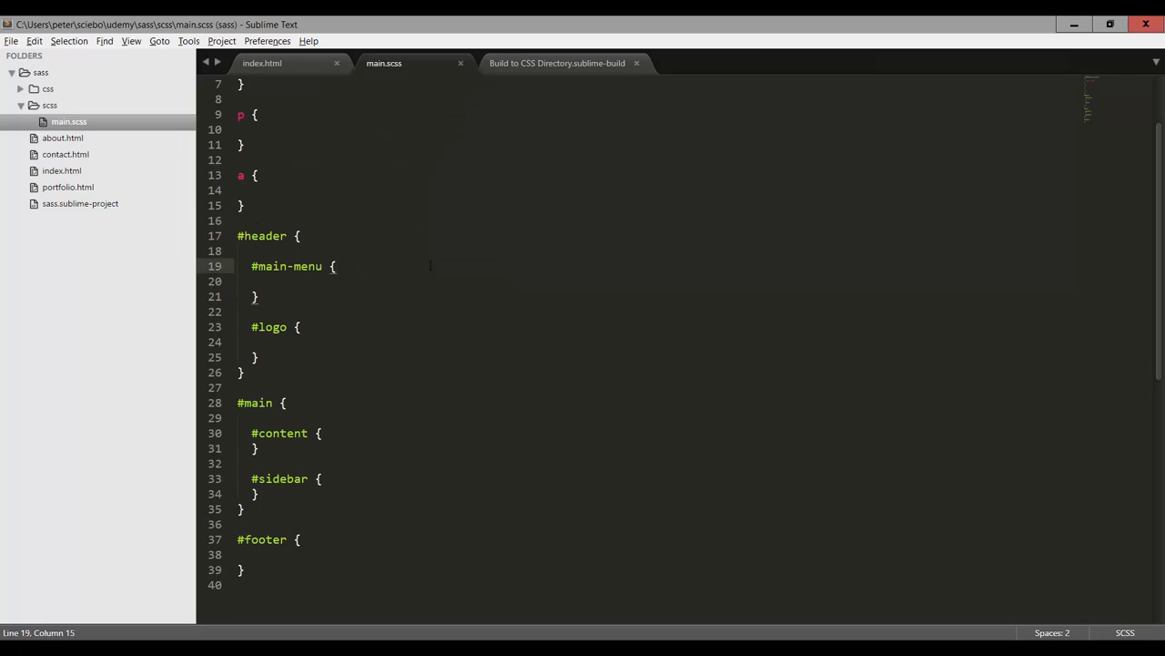
Build main.scss and expand the css folder to show main.css and main.css.map
key("ctrl+b")
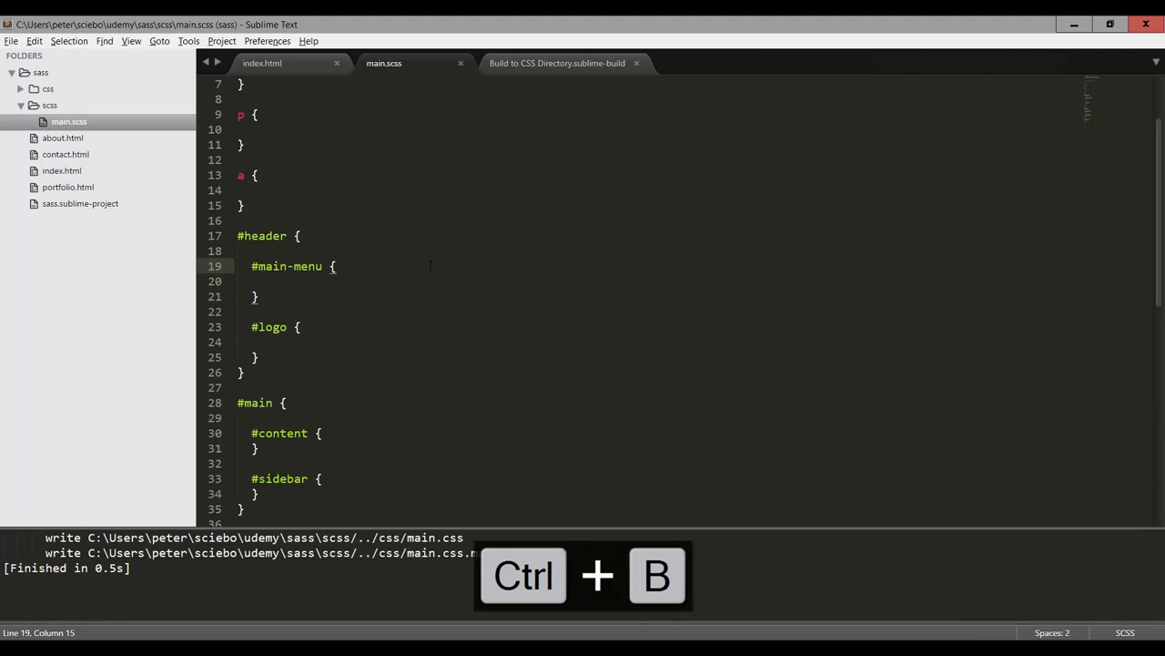
key("ctrl+b")
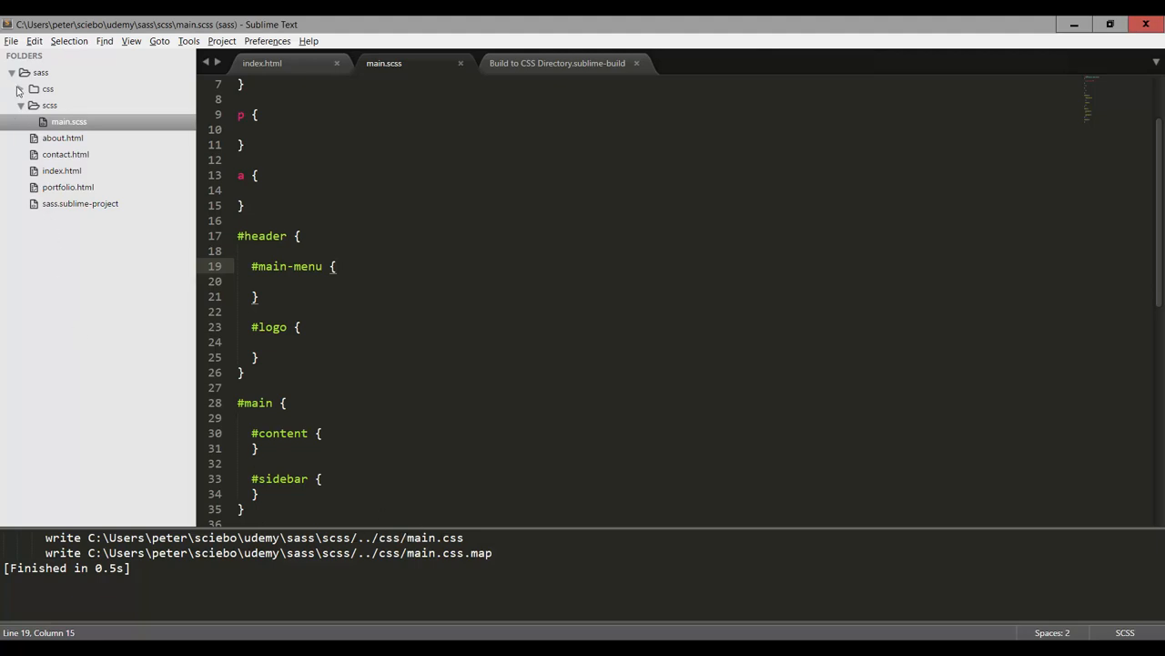
left_click(48, 89)
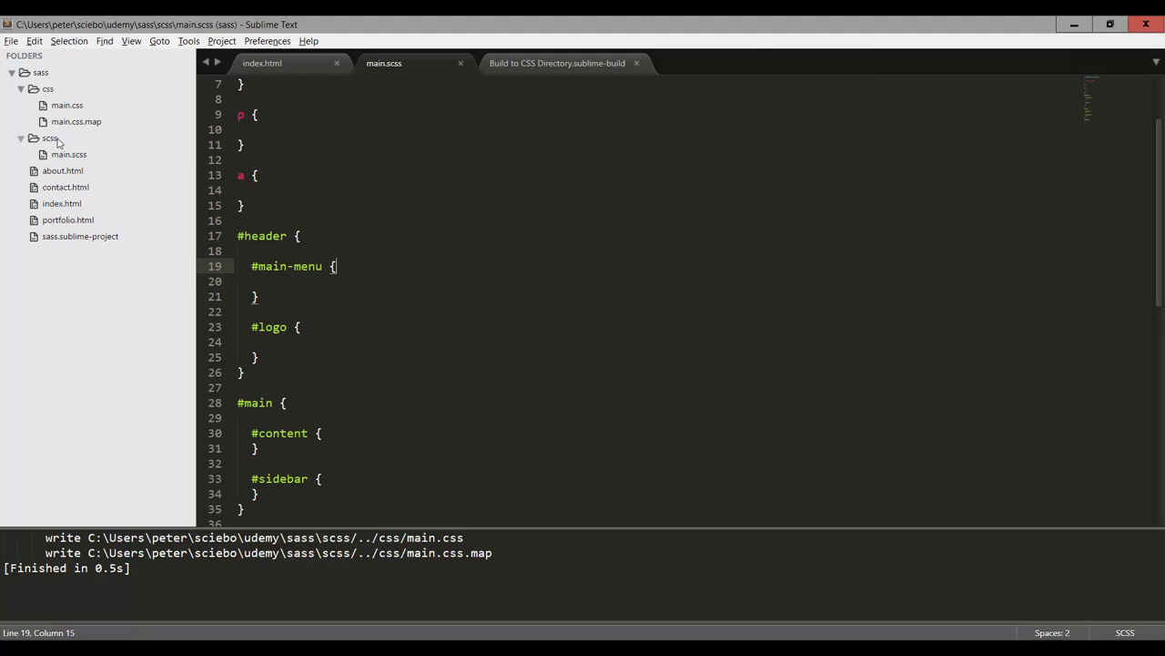
mouse_move(208, 144)
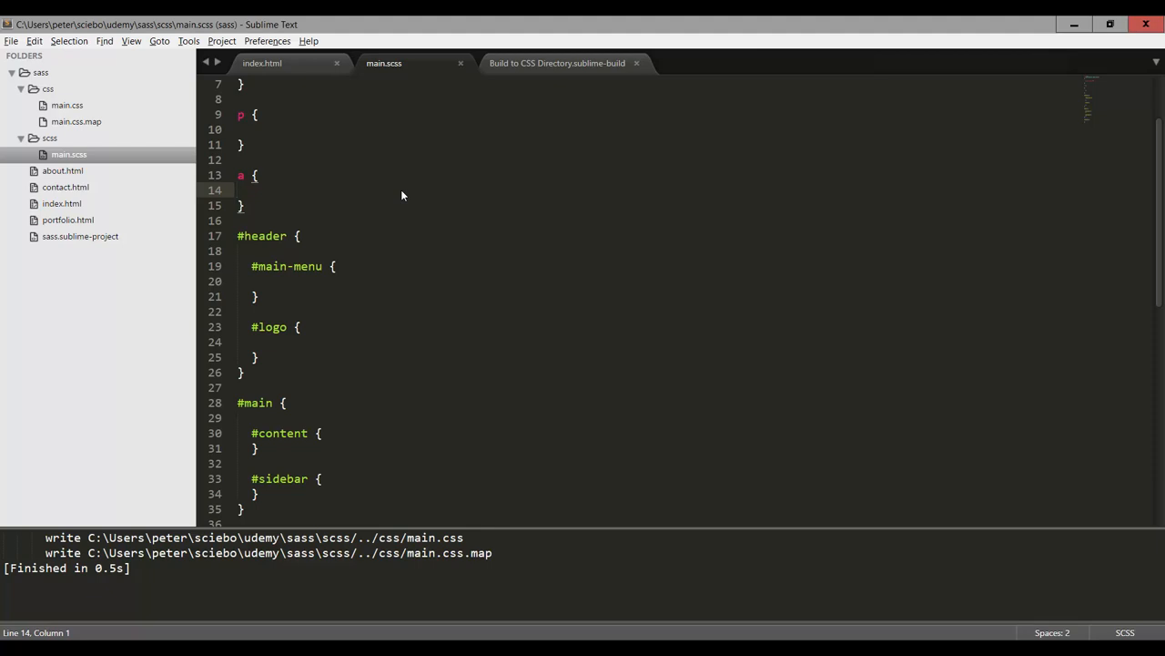
Install SublimeOnSaveBuild via Package Control, searching "sublimeonsav"
left_click(238, 189)
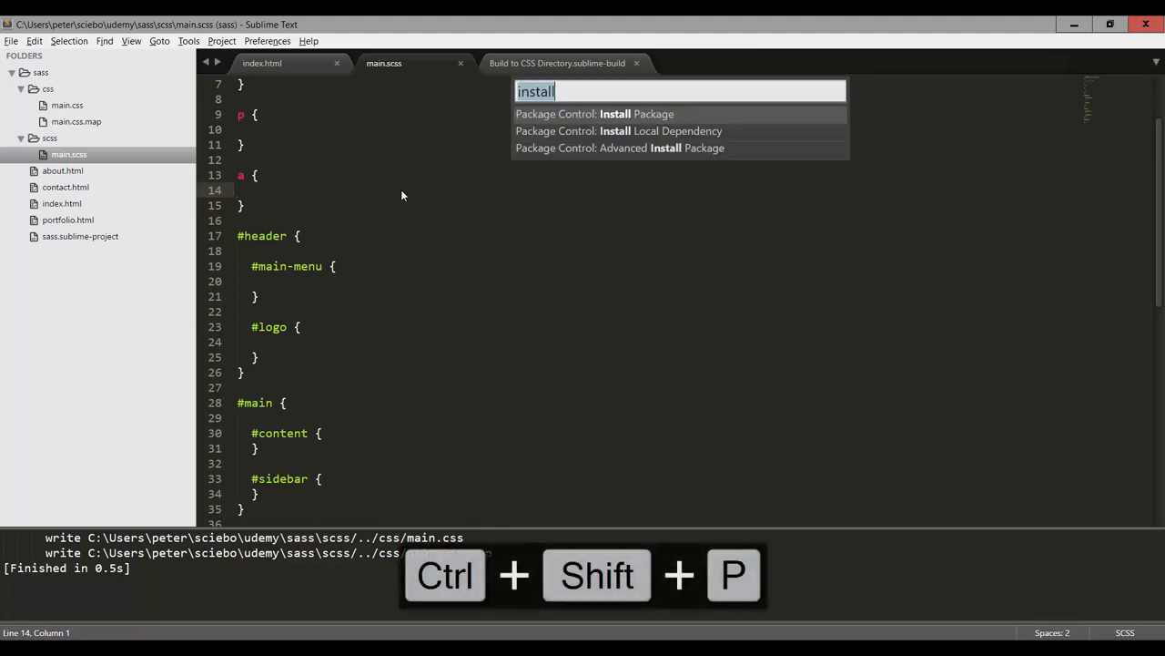
left_click(595, 114)
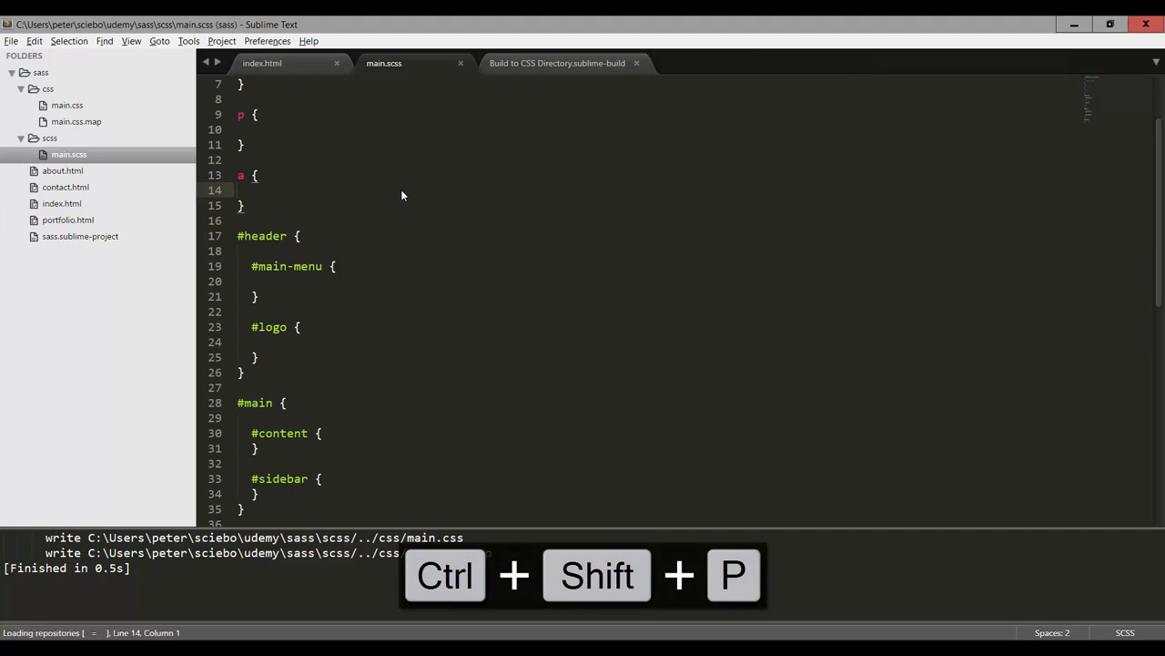
key("ctrl+shift+p")
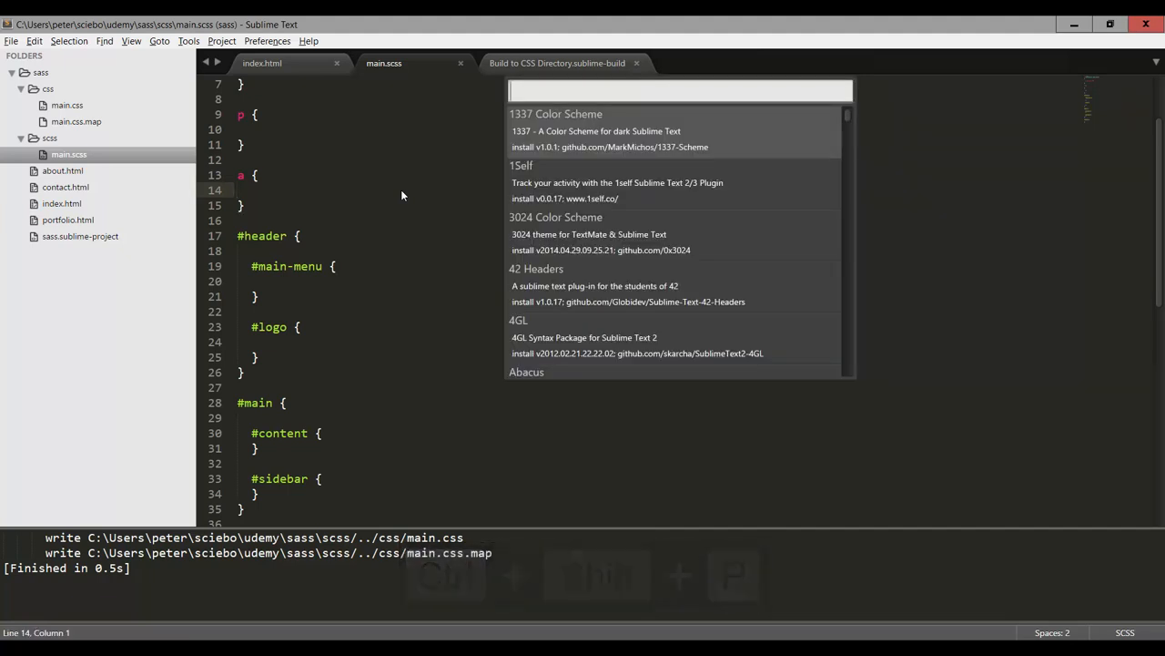
type("sublimeon")
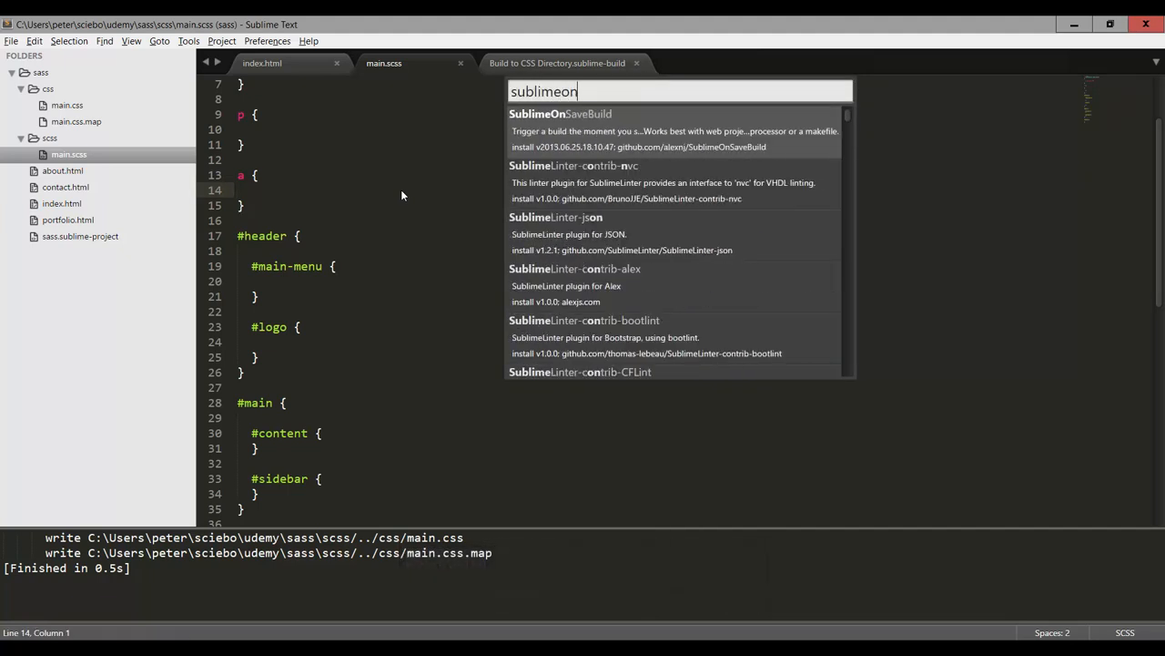
type("sav")
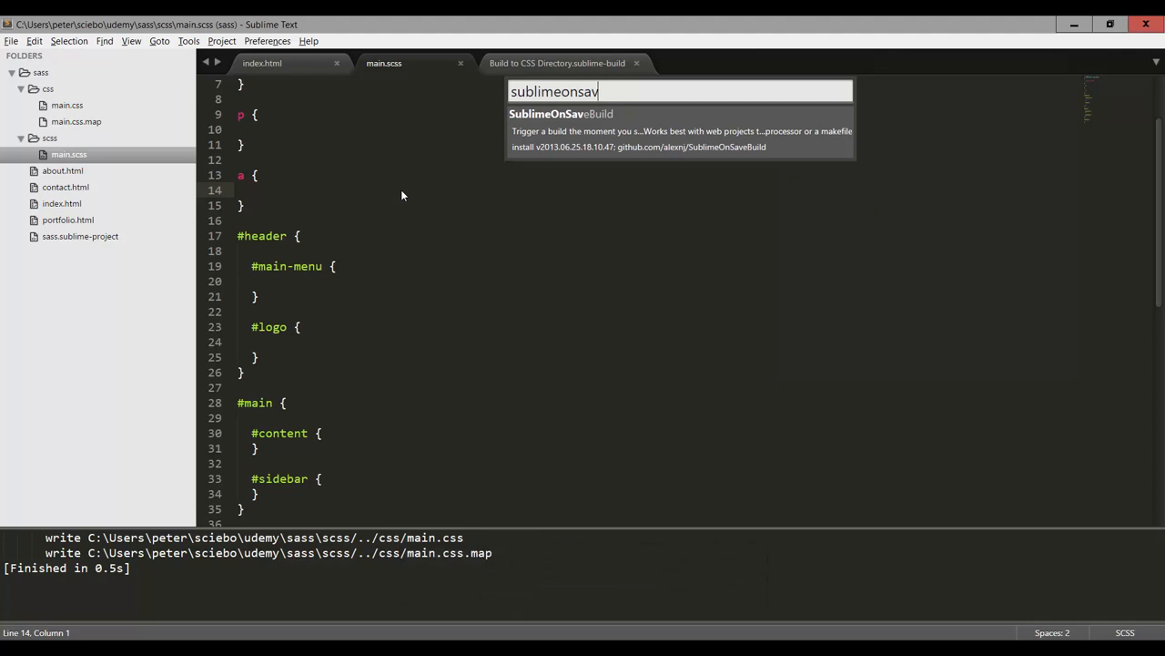
left_click(560, 113)
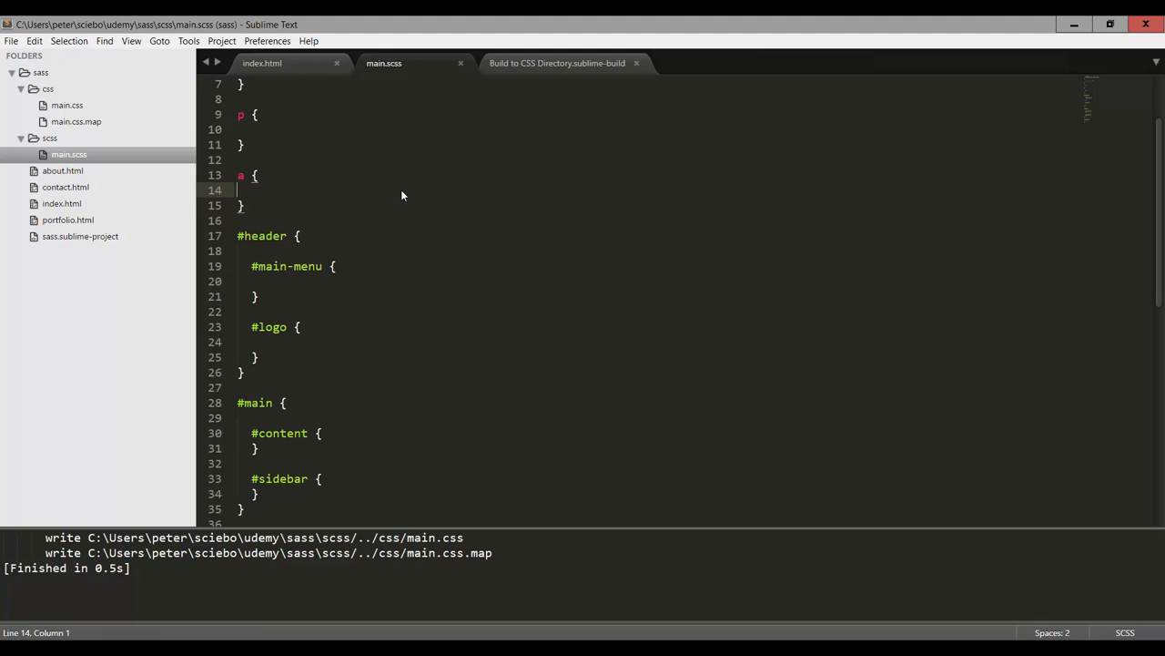
Save main.scss so it auto-compiles into main.css and main.css.map in 0.4s
key("ctrl+s")
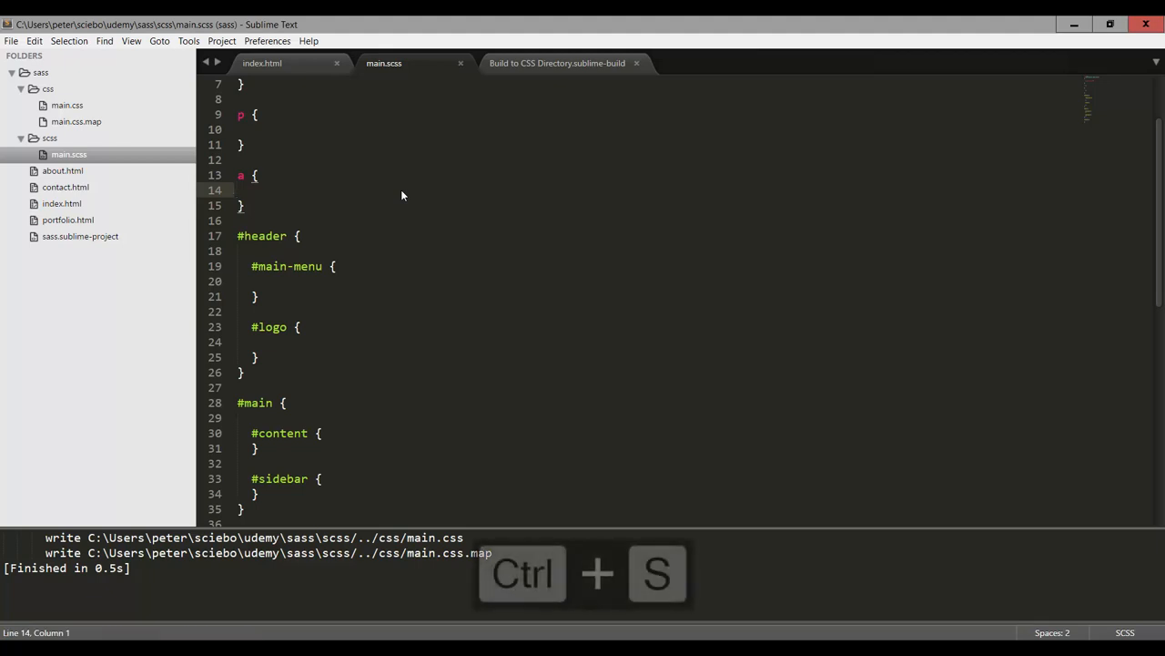
key("ctrl+s")
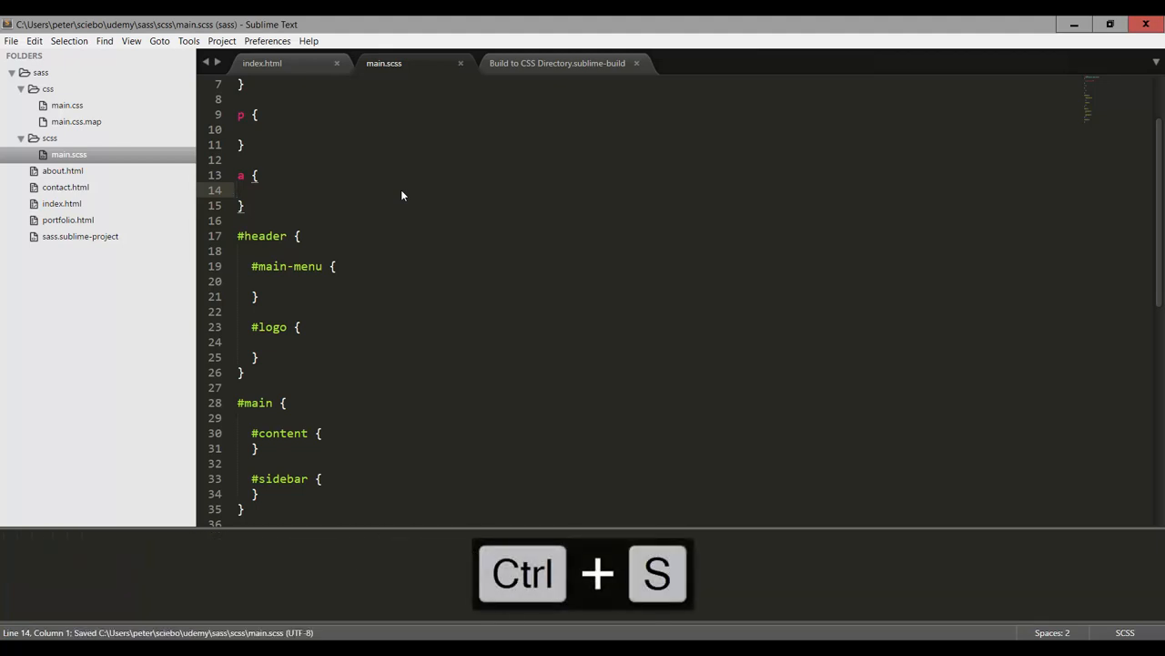
key("ctrl+s")
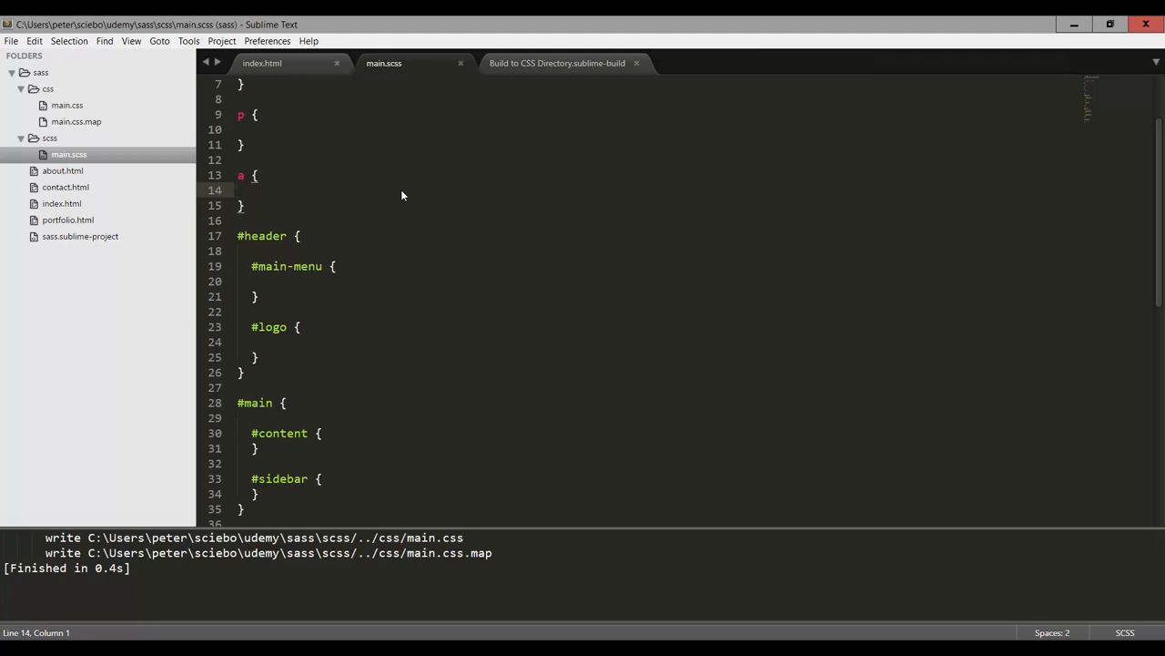
left_click(240, 190)
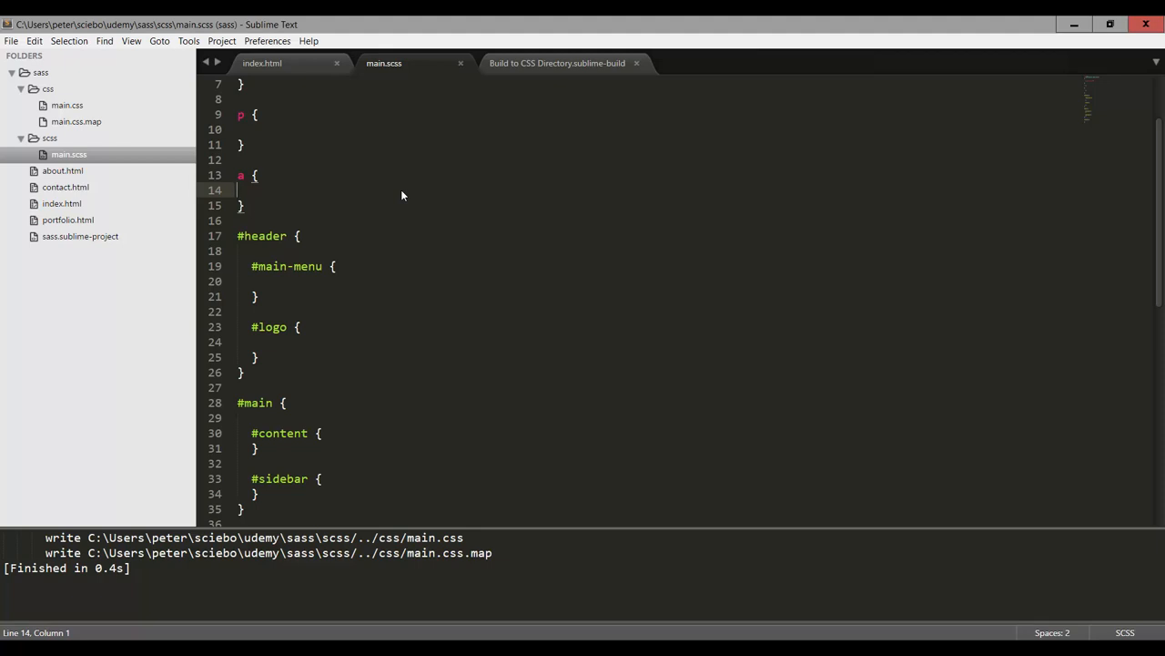